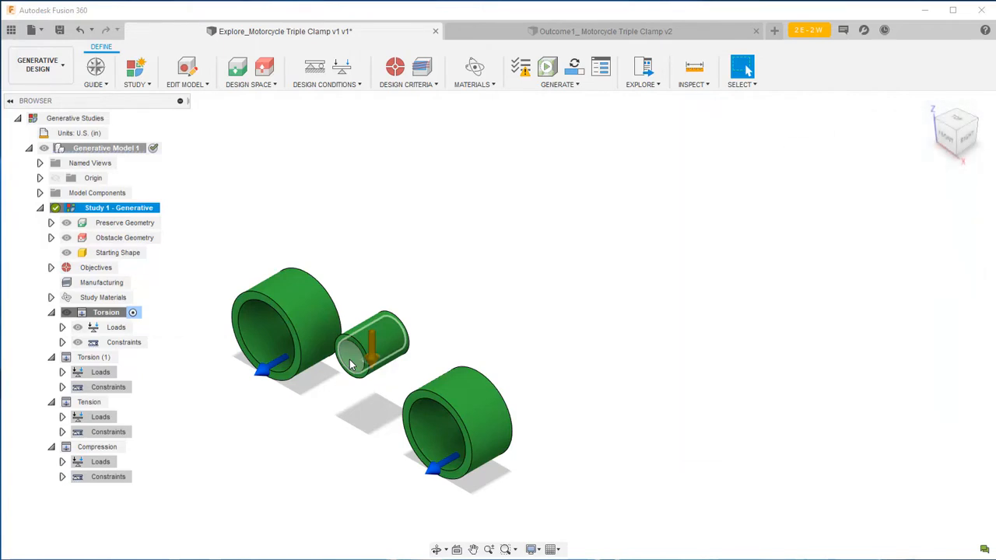
Browse outcomes sorted by manufacturing method and open Outcome 6 (2.5-axis milling, aluminum 6061).
click(373, 346)
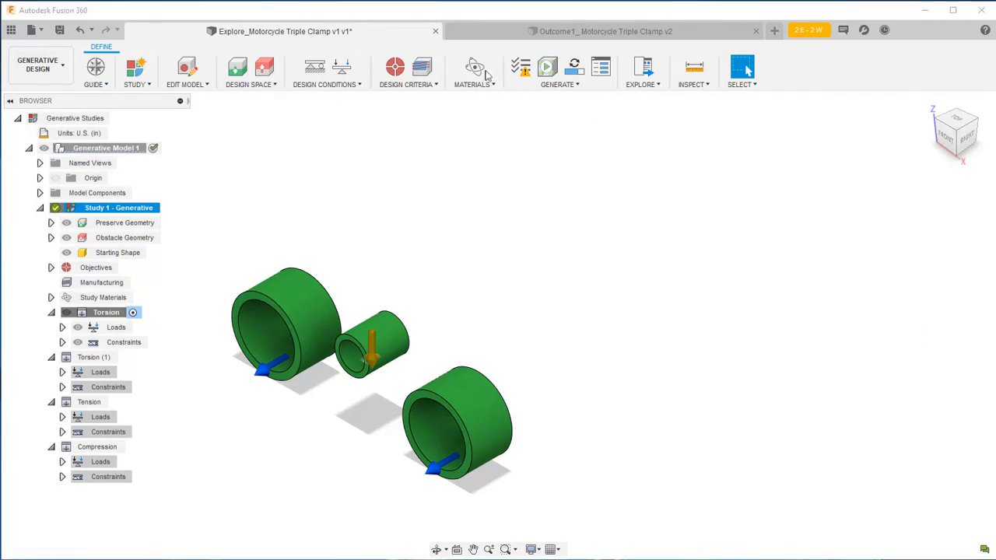
click(473, 68)
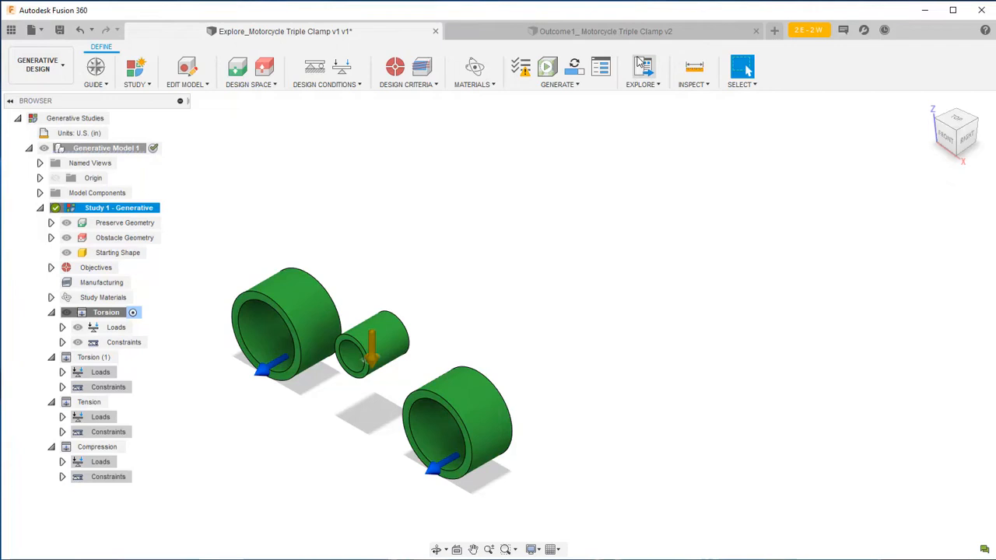
click(640, 70)
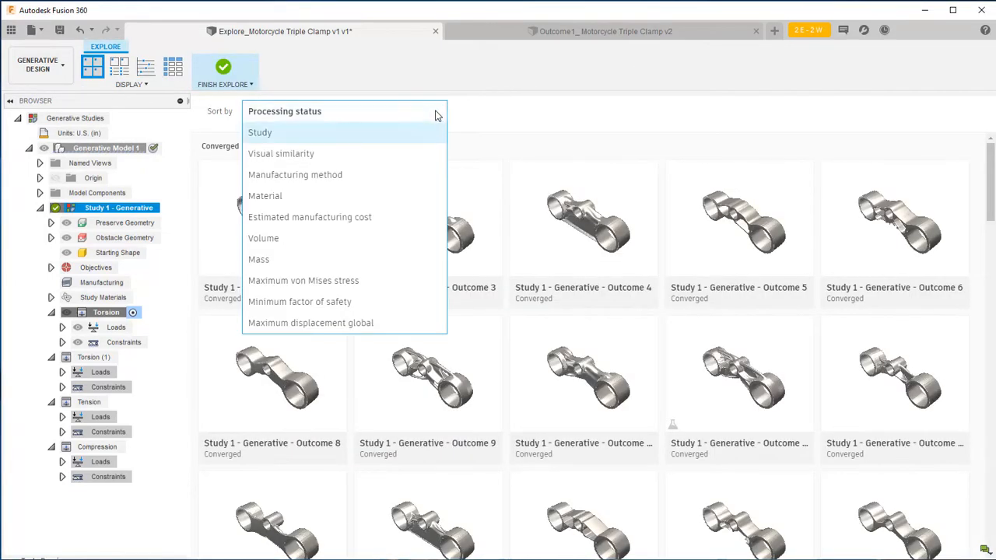
click(295, 175)
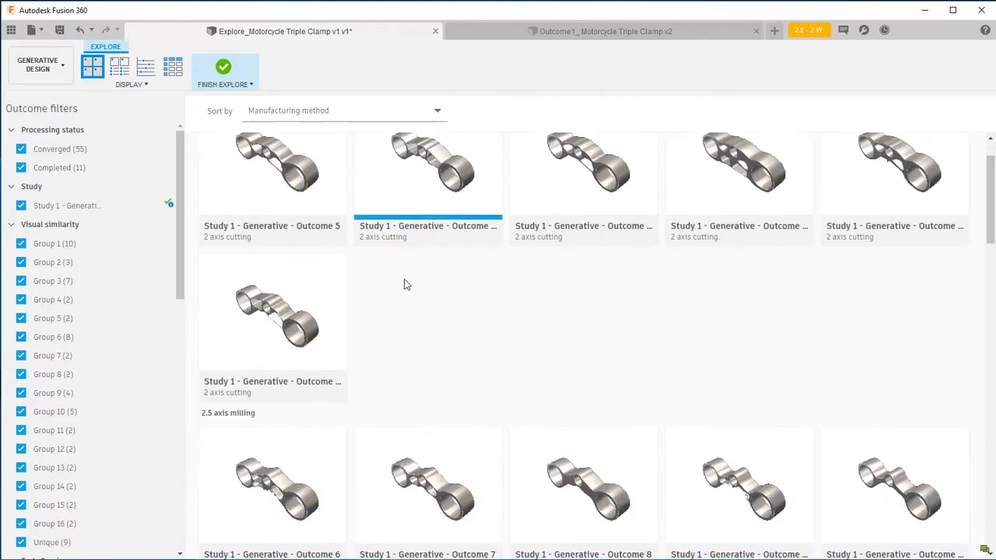
scroll(down, 3)
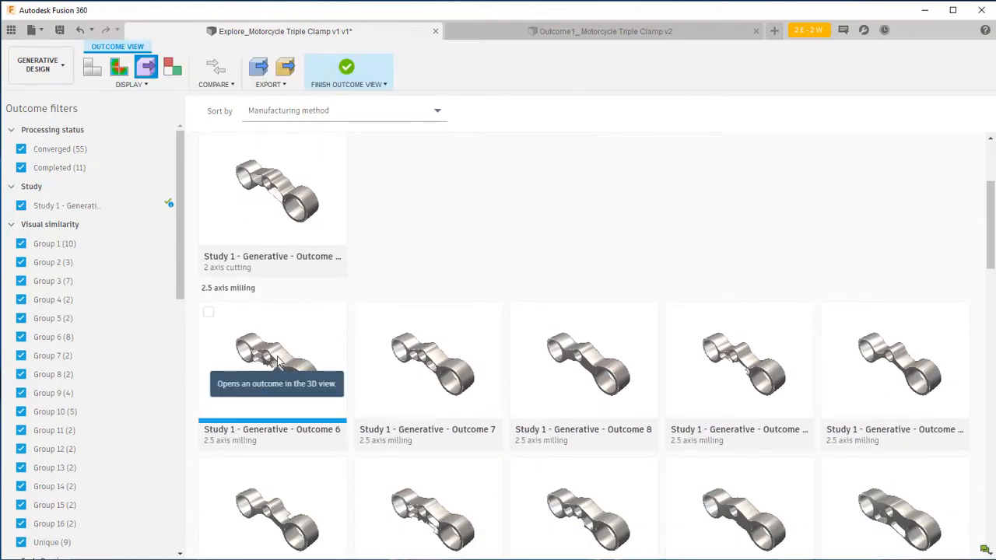
double_click(272, 358)
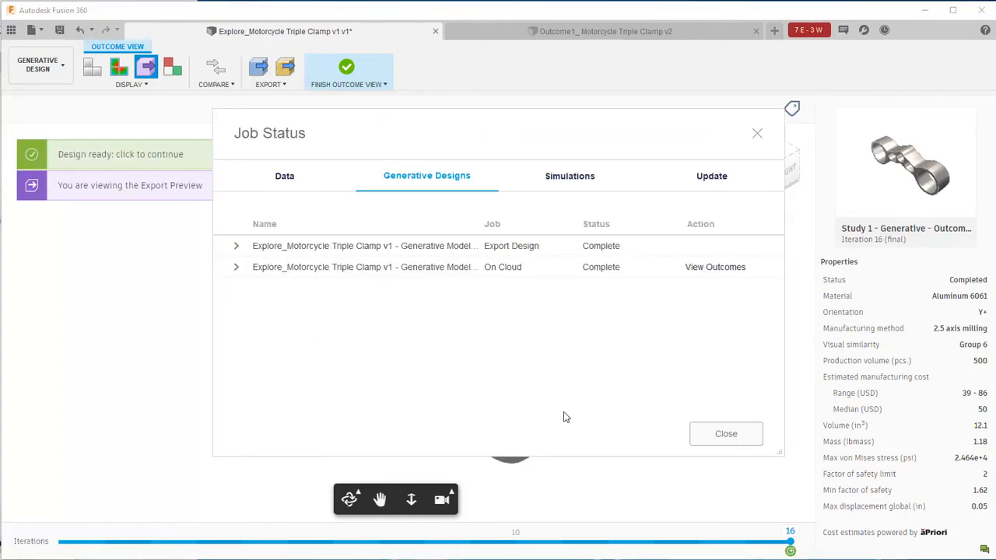
Open the finished Outcome 6 design in its own tab and switch to the Simulation workspace.
click(725, 434)
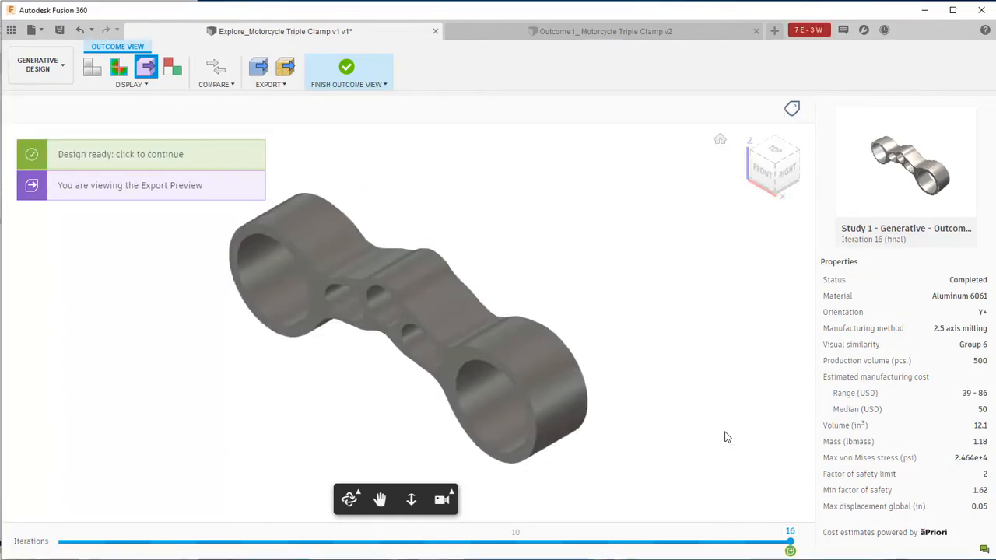
click(121, 154)
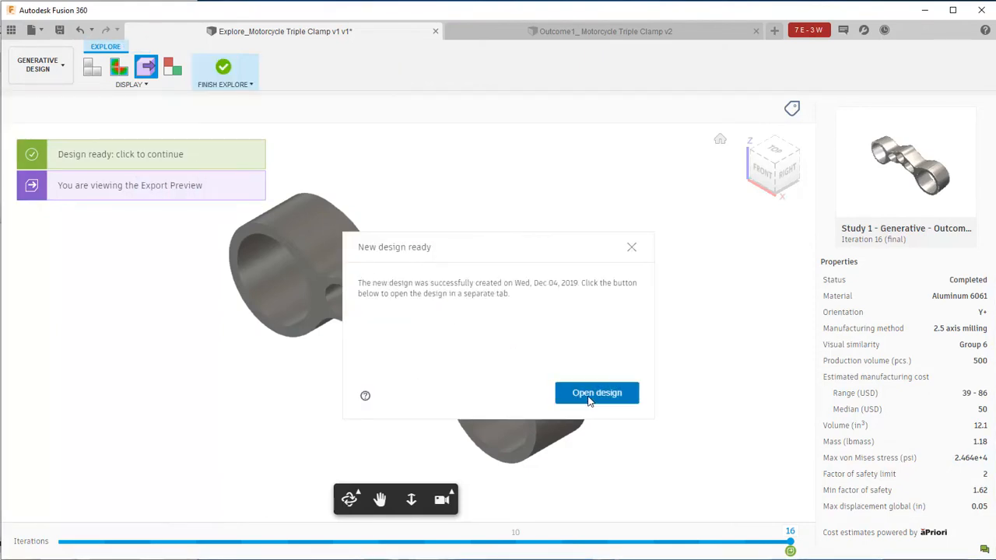
click(597, 392)
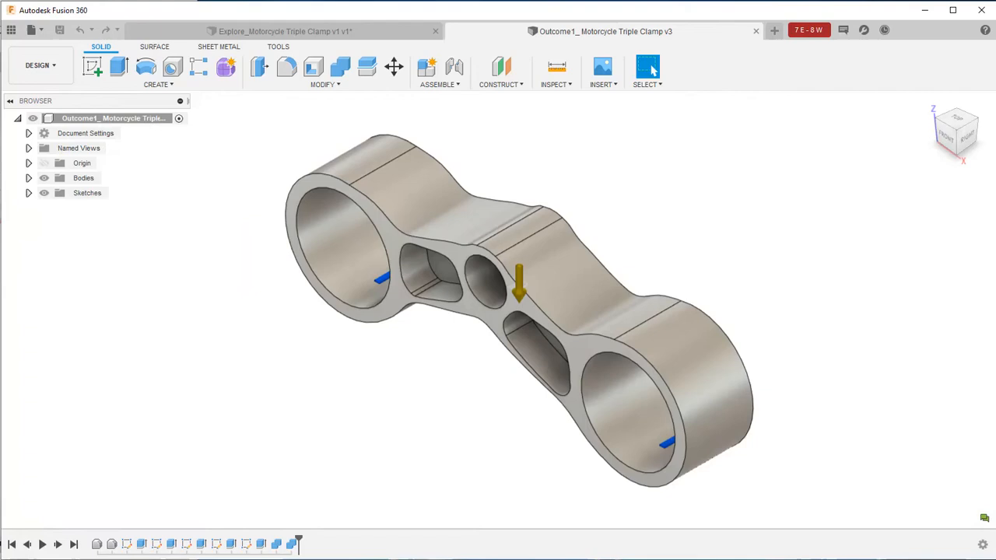
click(39, 65)
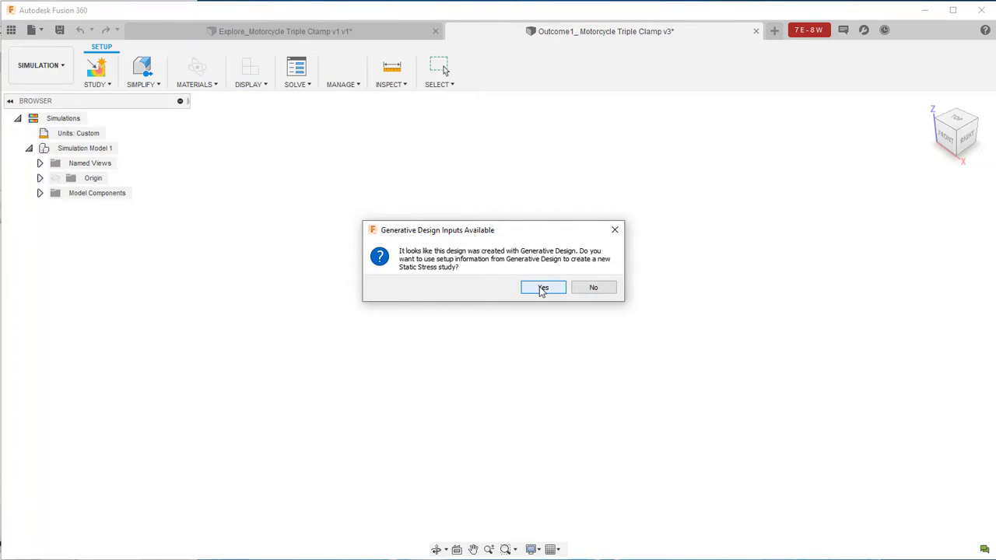
Reuse the generative design inputs to build a Static Stress study with torsion, tension, compression cases.
click(544, 287)
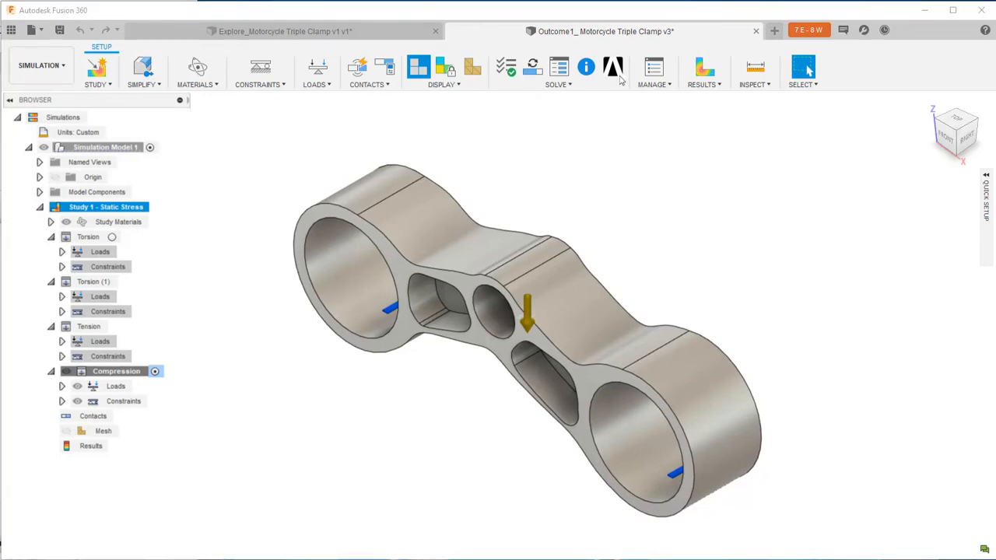
mouse_move(613, 71)
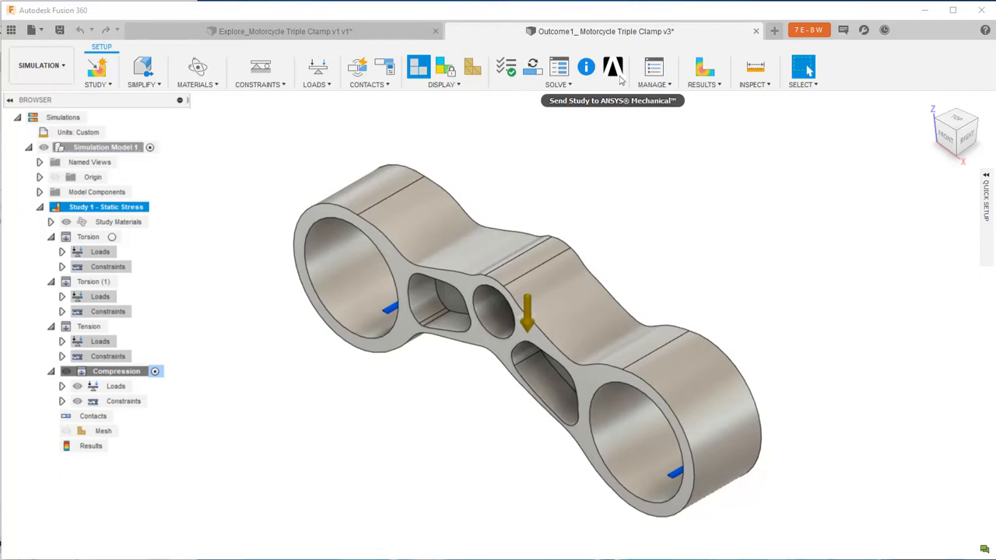
mouse_move(613, 71)
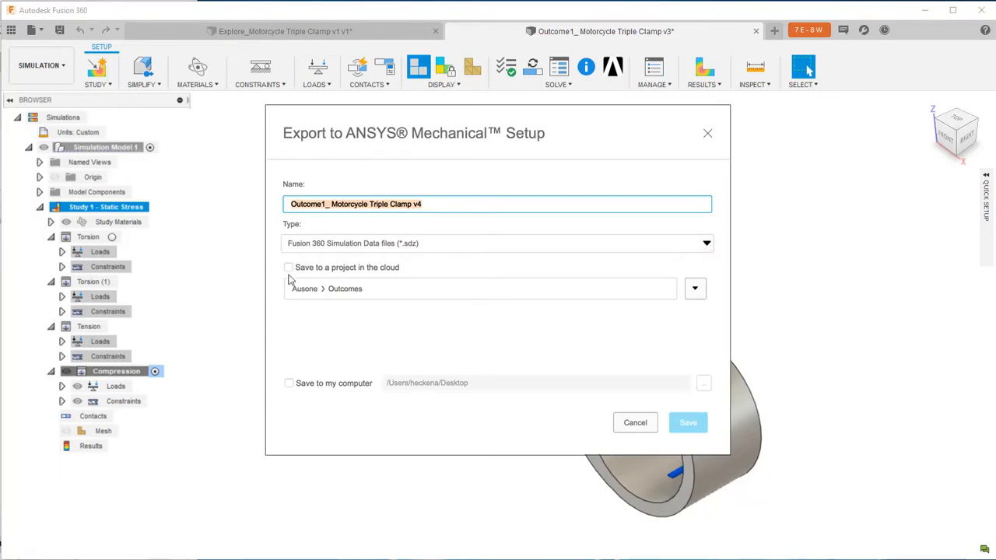
Save the ANSYS export to the cloud Outcomes project and this computer, then show the Data Panel.
click(289, 267)
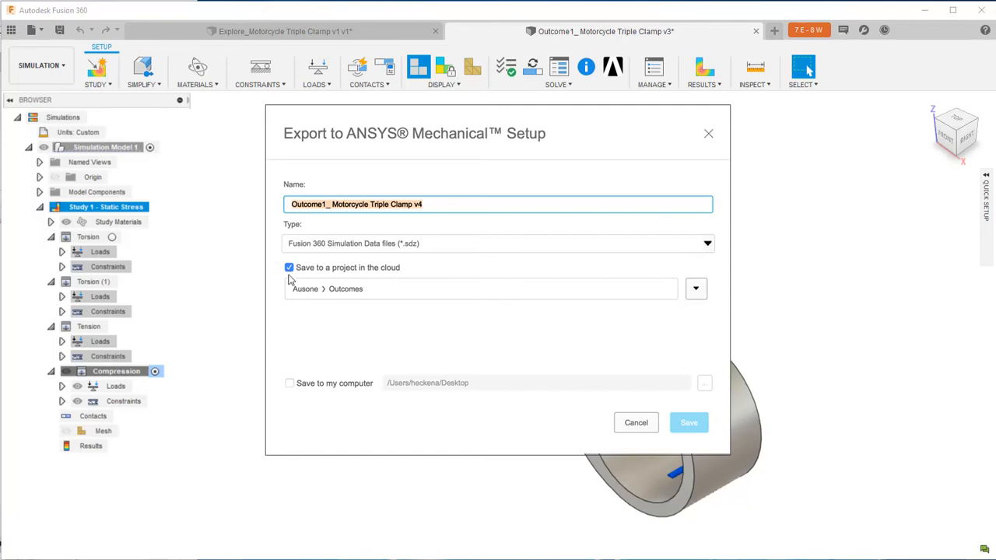
click(290, 384)
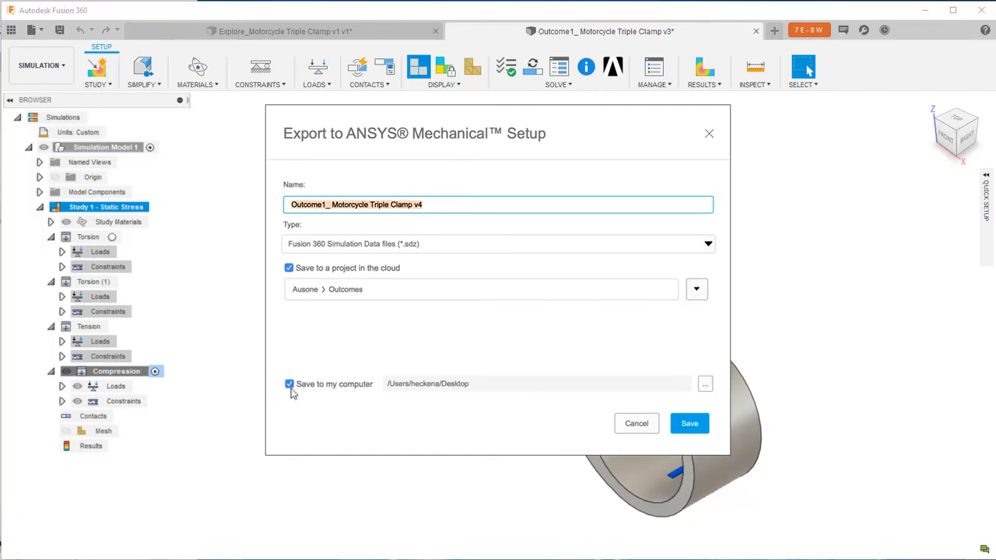
mouse_move(697, 442)
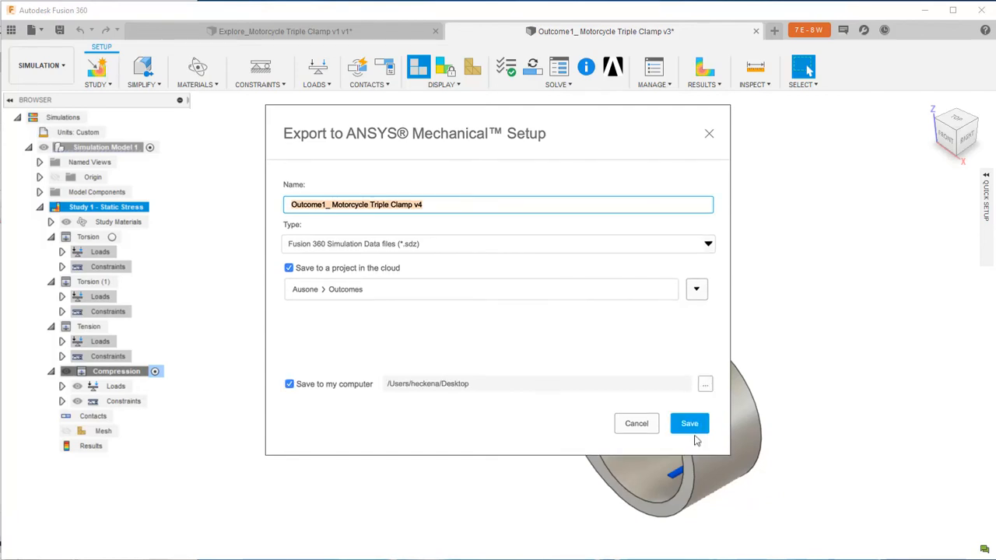
click(688, 423)
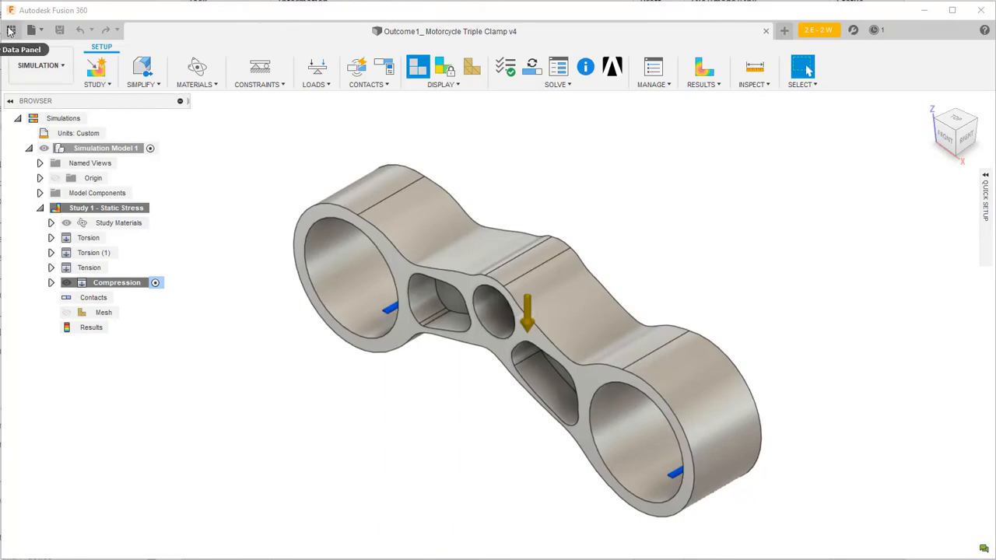
click(10, 30)
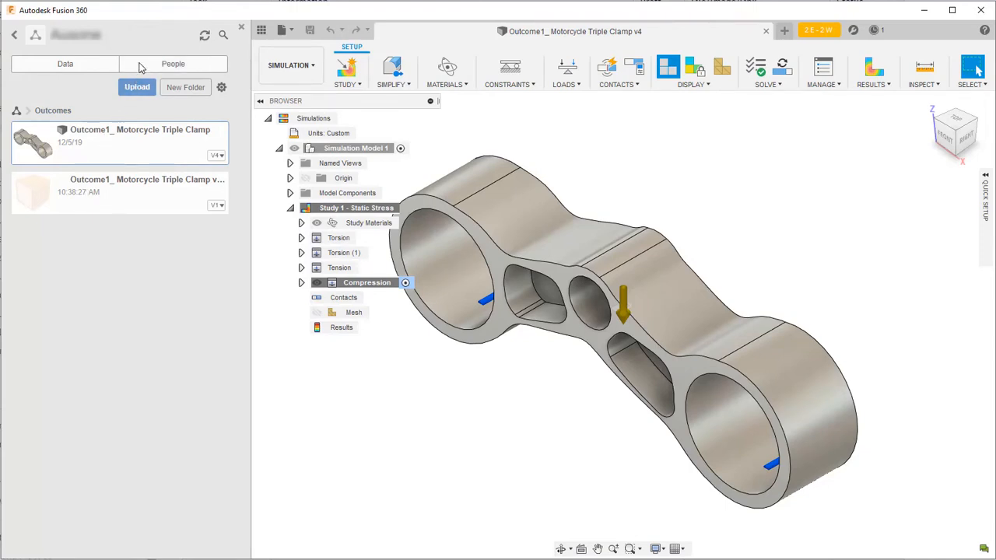
Locate Outcome1_ Motorcycle Triple Clamp v1 v1.sdz in Fusion Team and view its file actions.
click(173, 64)
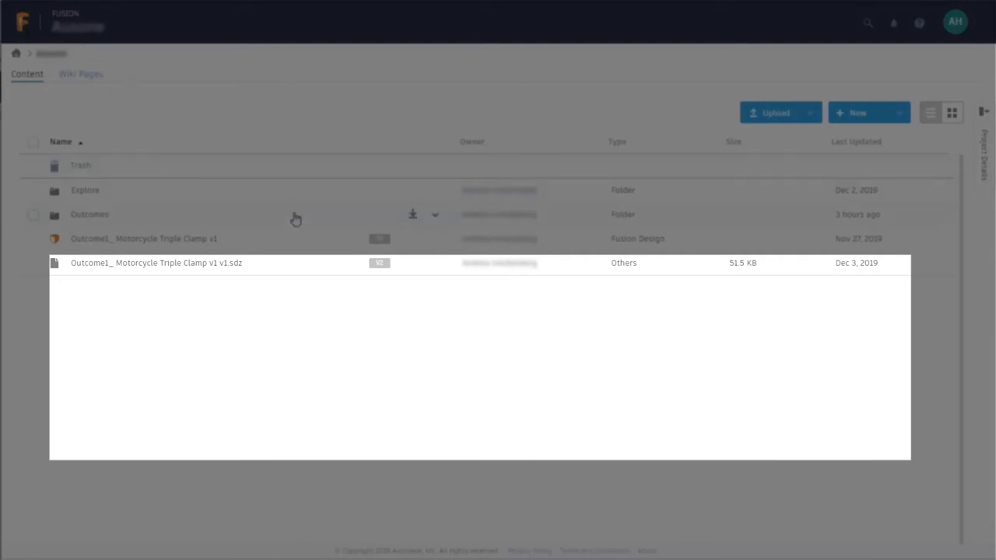
click(435, 263)
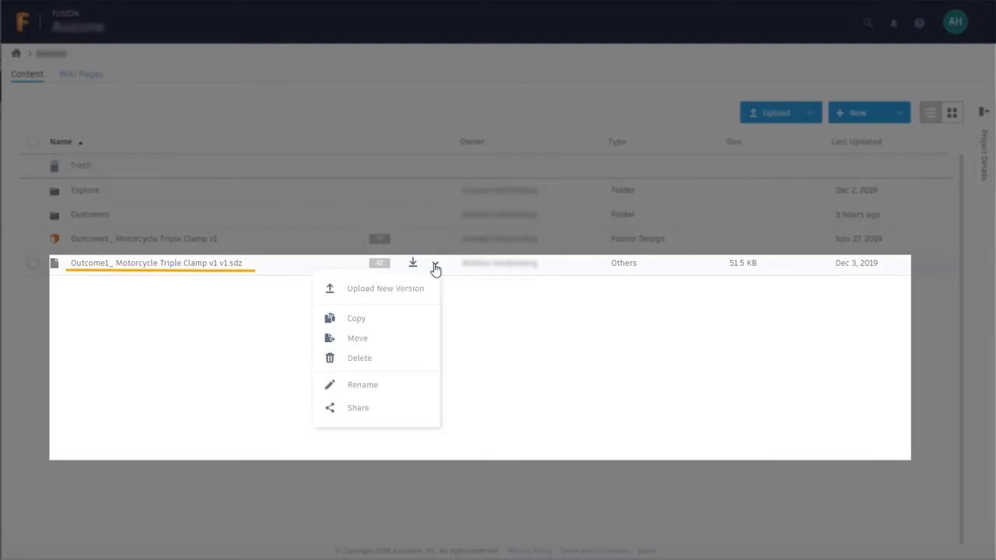
mouse_move(411, 408)
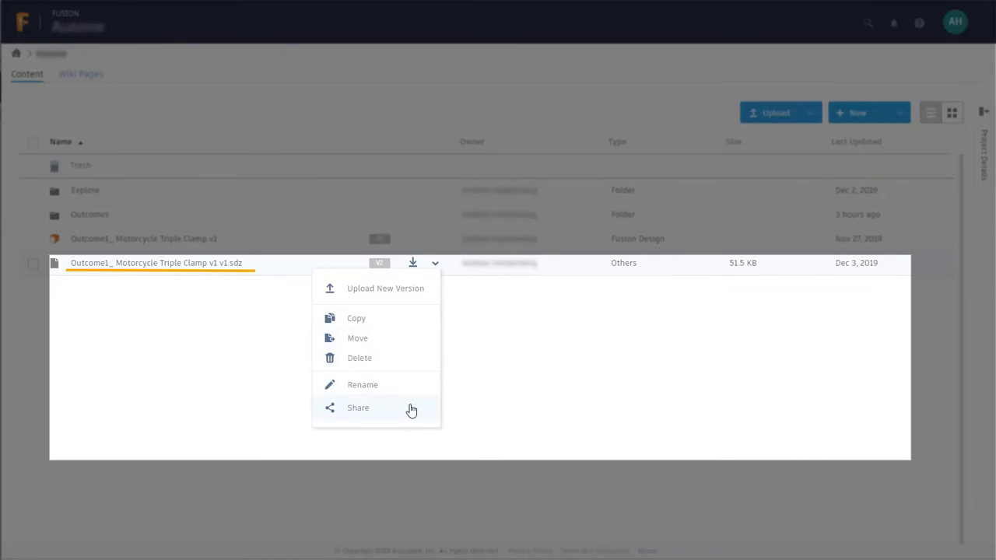
click(358, 408)
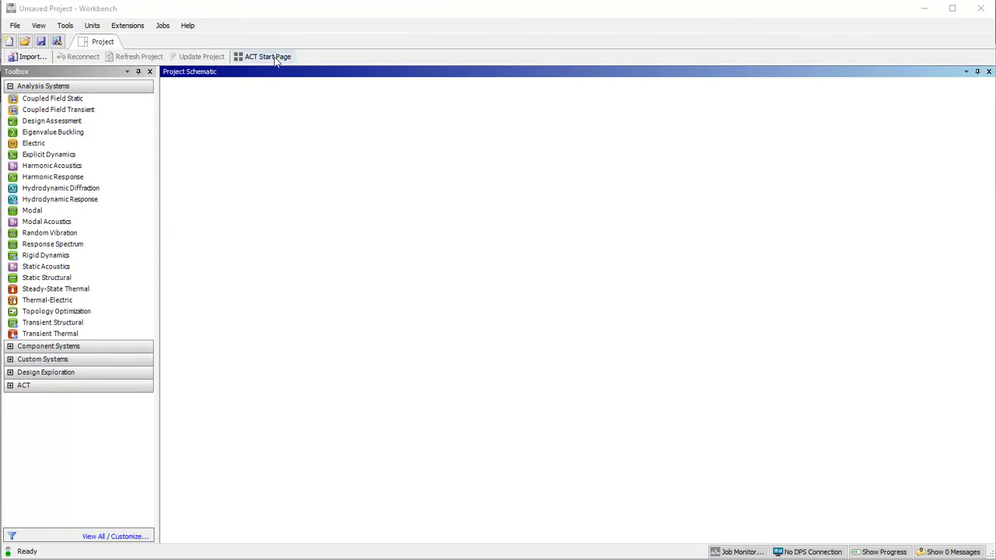
Load the ExternalStudyImporter extension through the ACT Start Page's Manage Extensions.
click(267, 56)
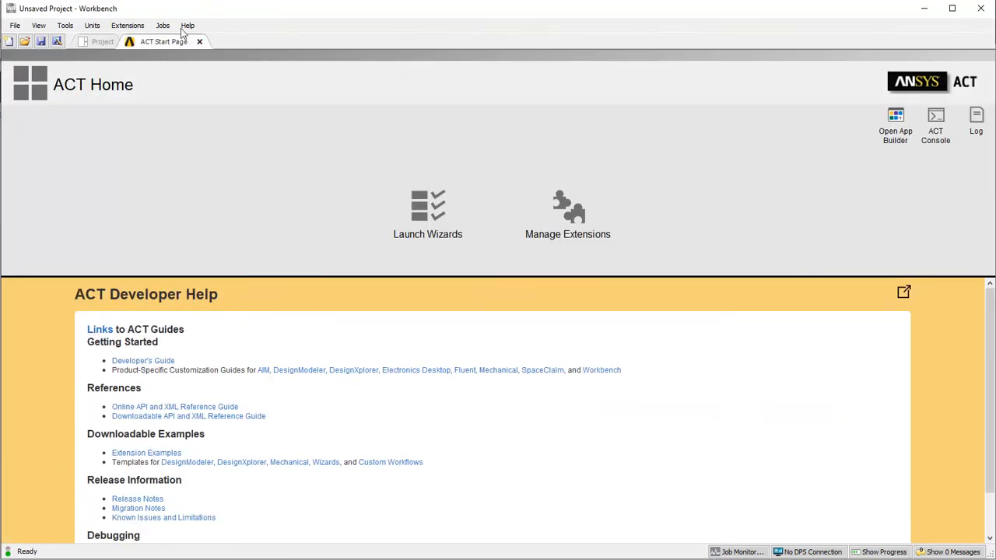
click(127, 25)
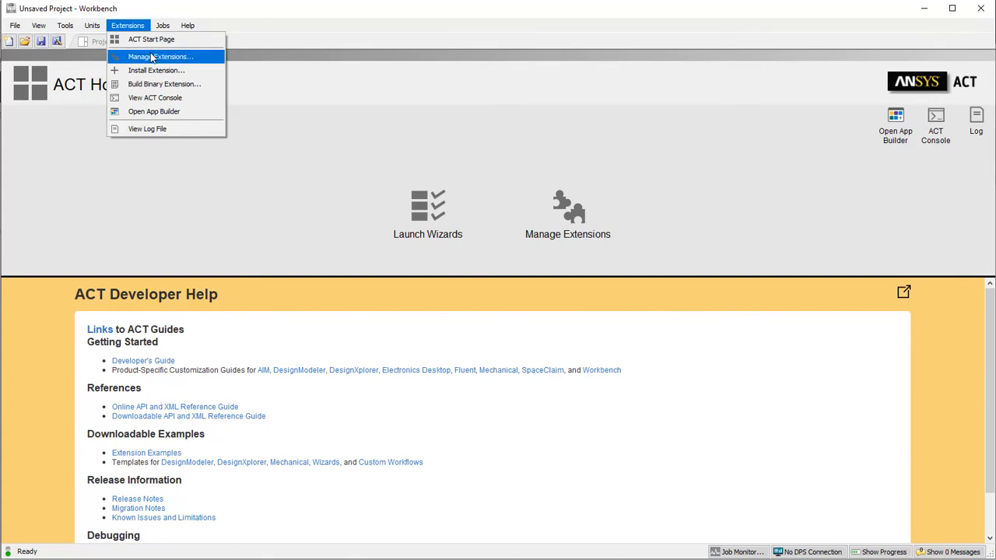
click(160, 57)
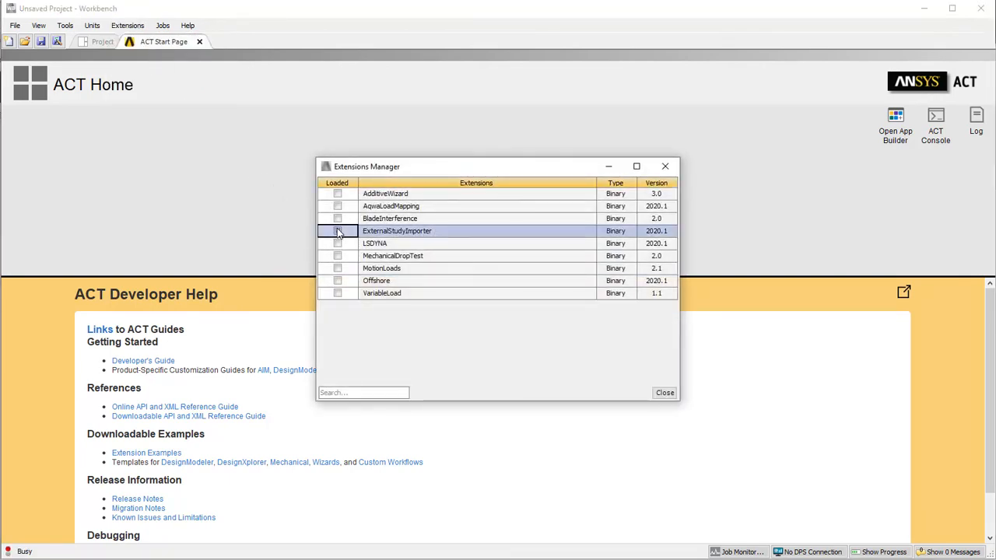
click(665, 393)
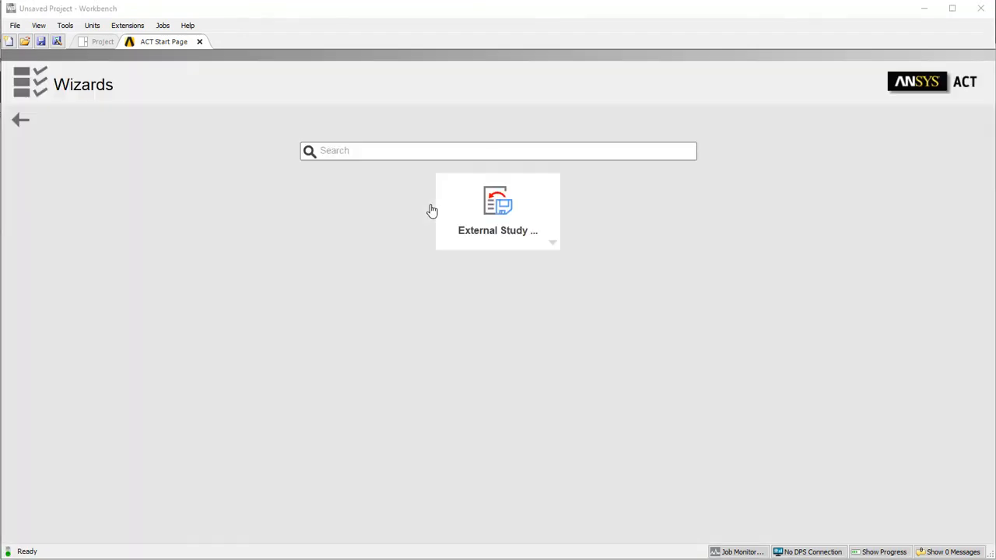
Import Outcome1_ Motorcycle Triple Clamp v1 v1.sdz as a Fusion 360 Simulation study.
click(497, 210)
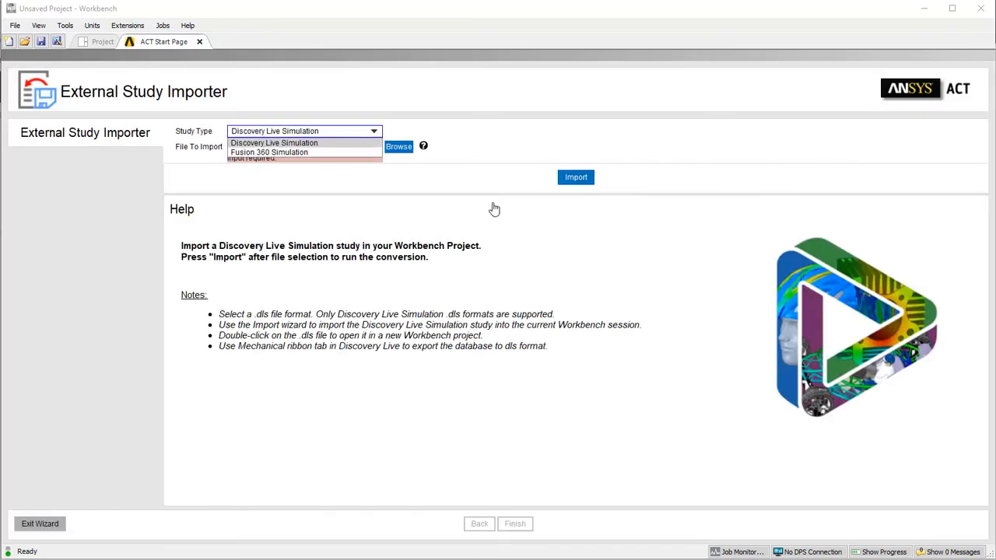
mouse_move(367, 153)
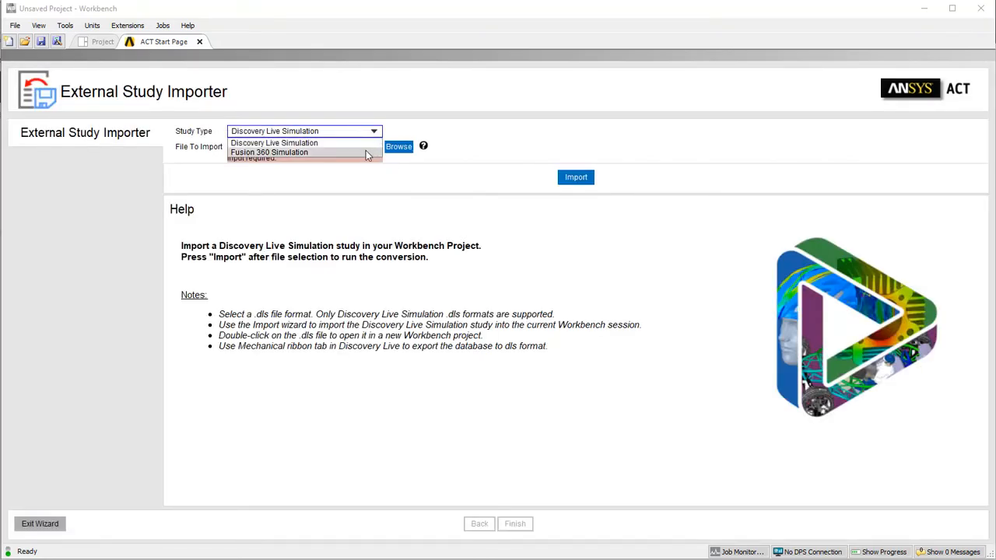
click(269, 152)
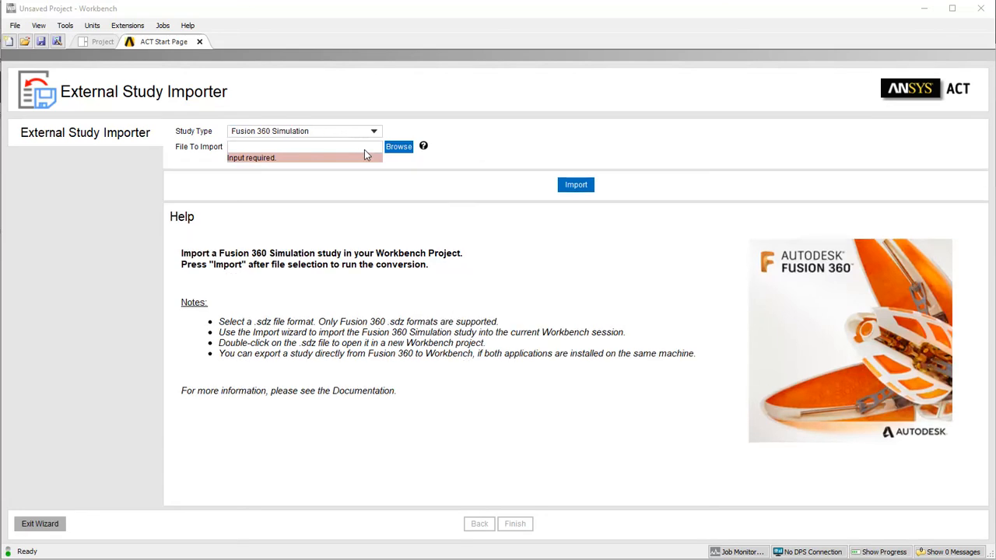
mouse_move(396, 155)
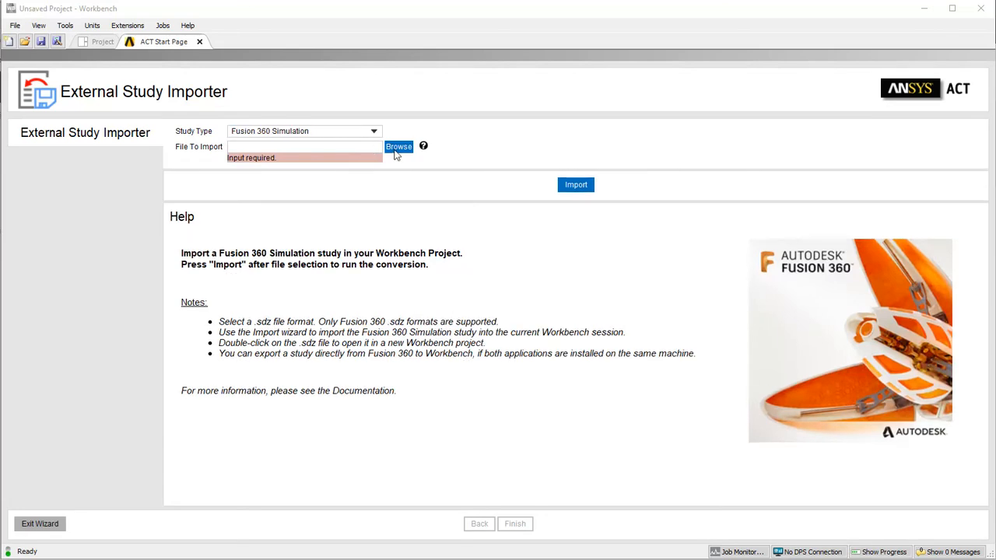
click(399, 147)
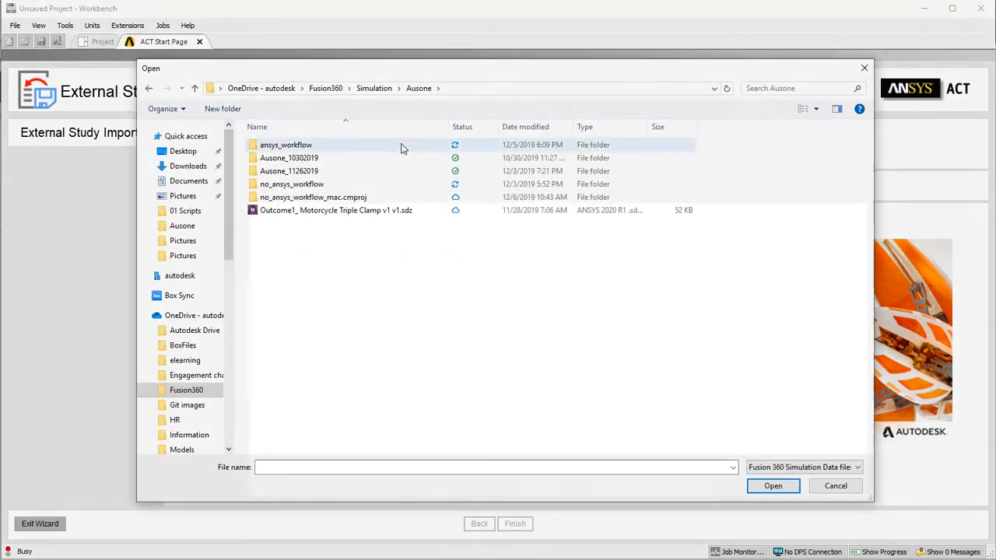
click(336, 210)
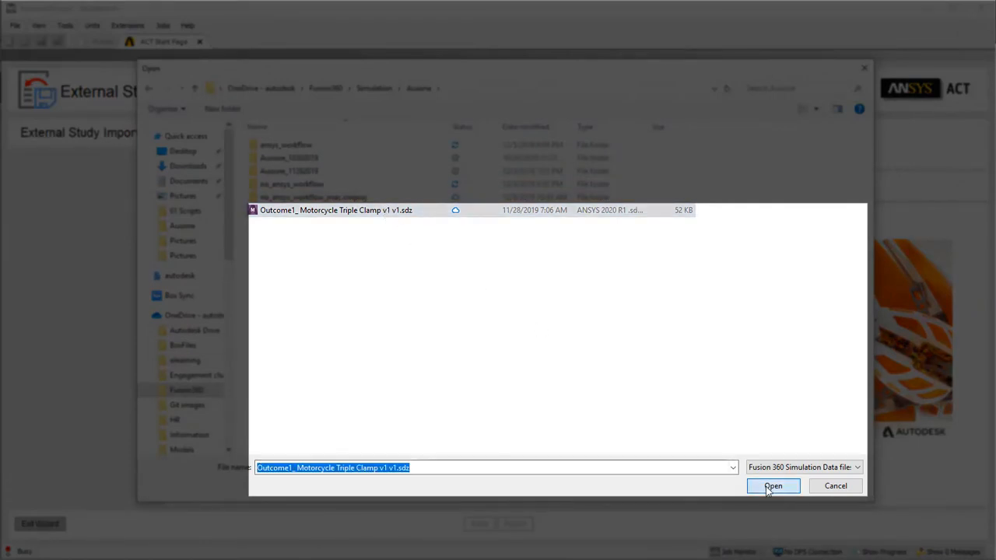
click(773, 485)
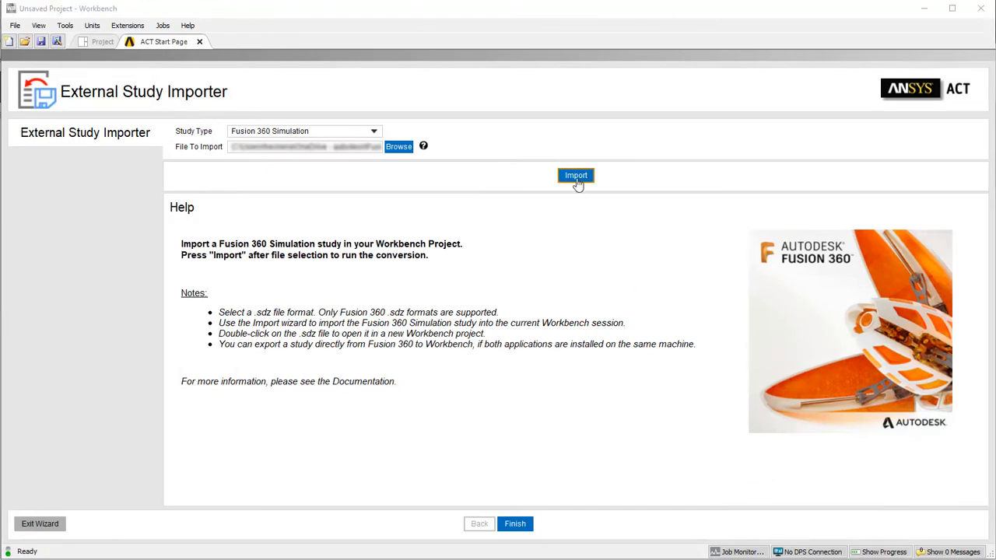
click(576, 175)
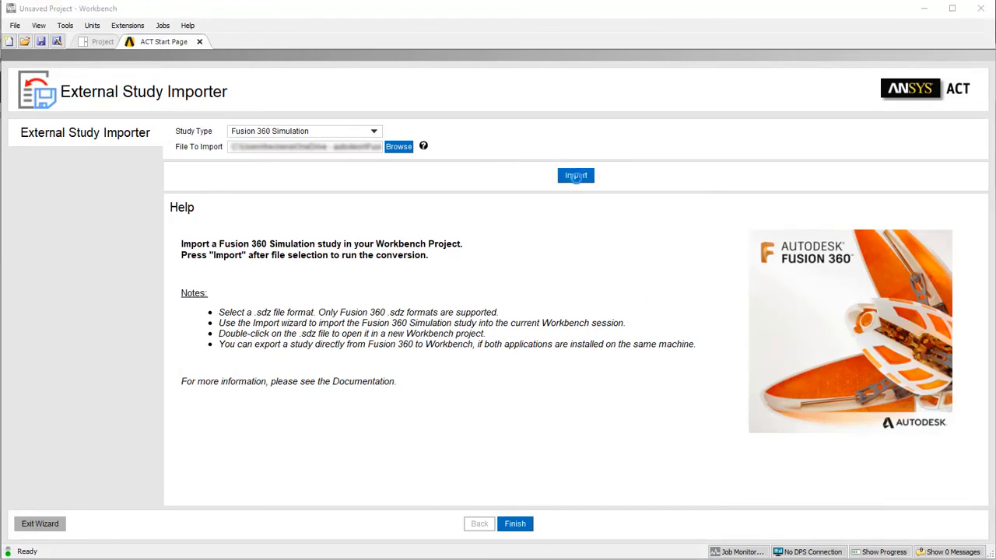
click(575, 175)
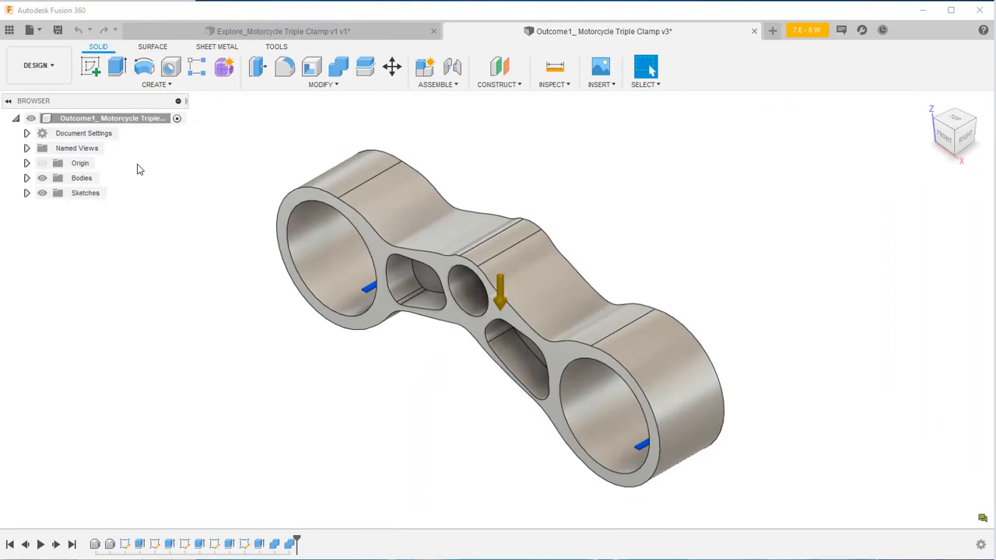
Show the workspace list for the Outcome1_ Motorcycle Triple Clamp v3 design.
click(39, 65)
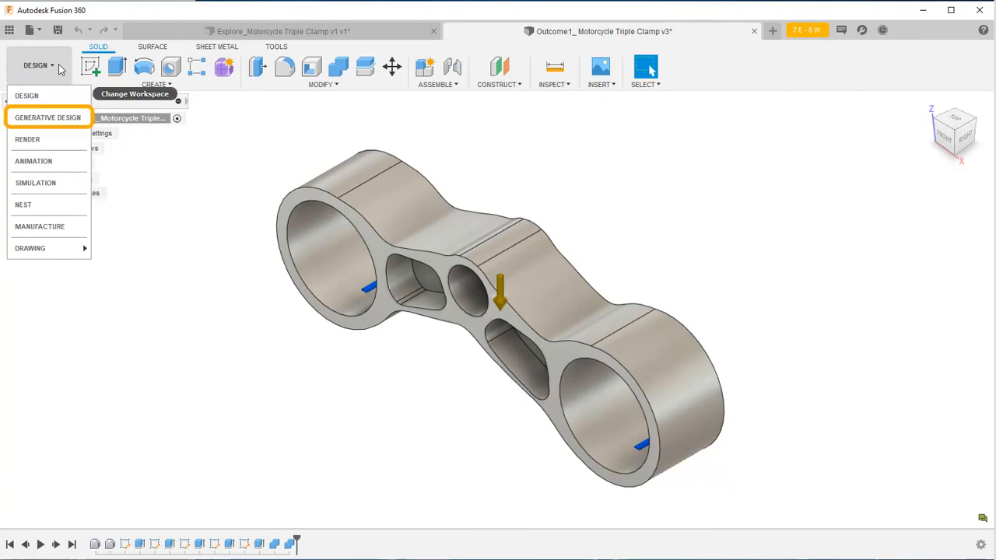
mouse_move(40, 226)
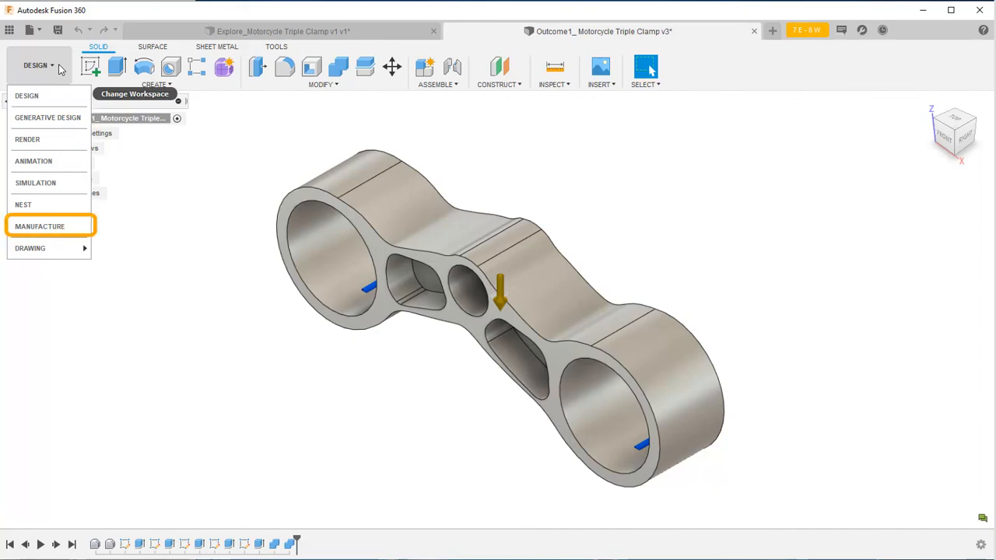